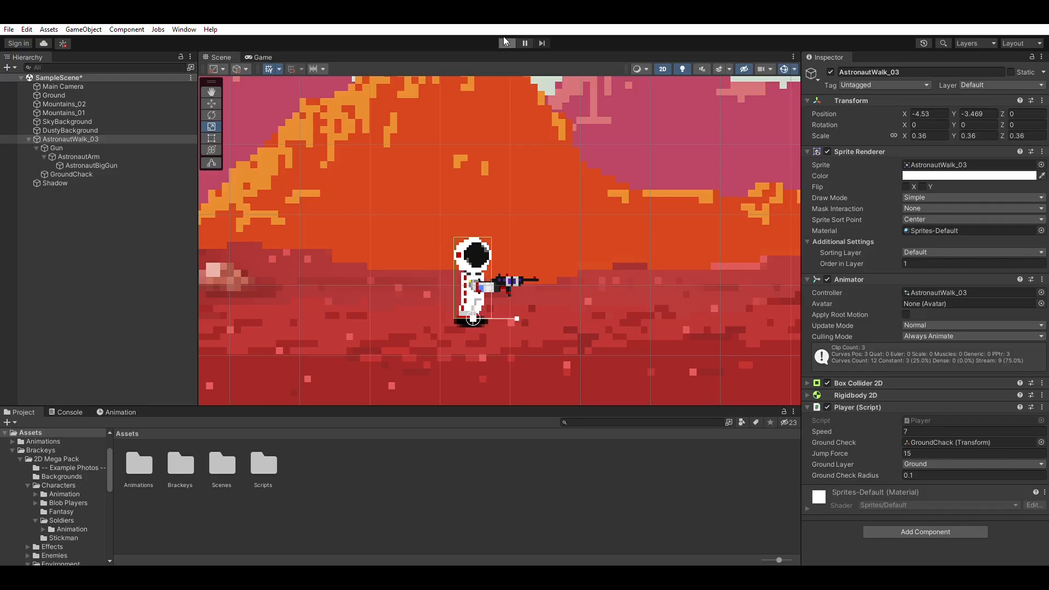
Run the scene to check the Fire, zombies, platforms, crow, spaceship and trap spawner
{"action": "left_click", "coordinate": [505, 43]}
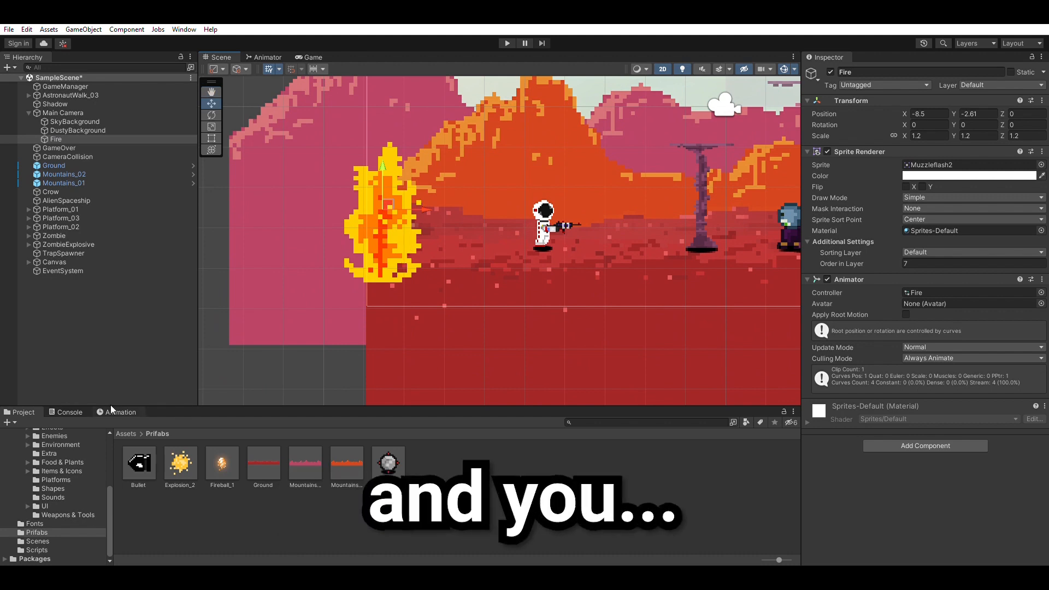
Animate the Fire with position and sprite keyframes, then search 'shoot using raycasts in unity'
{"action": "left_click", "coordinate": [121, 412]}
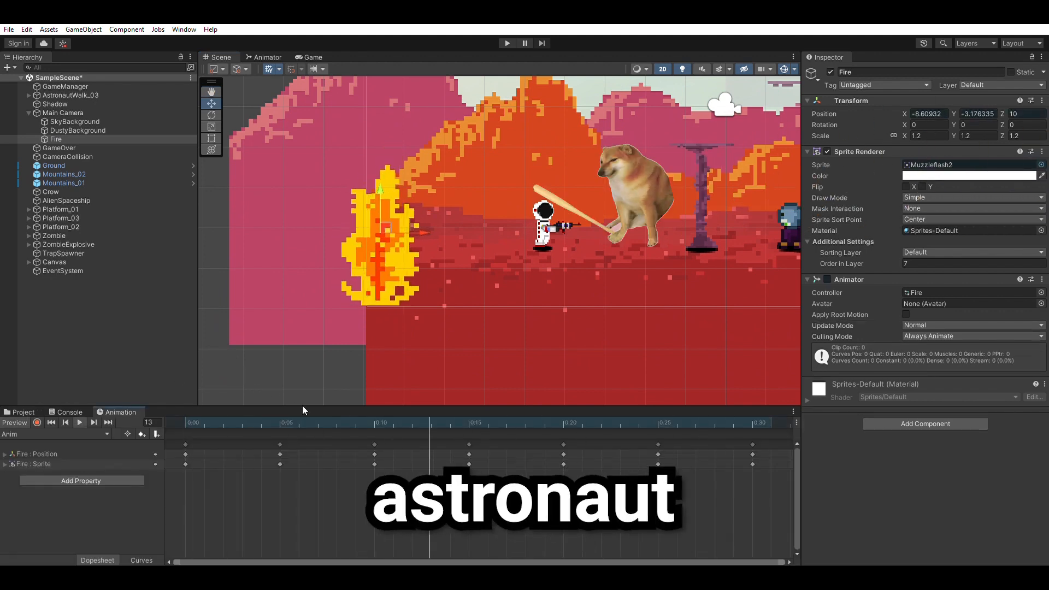
{"action": "left_click", "coordinate": [506, 43]}
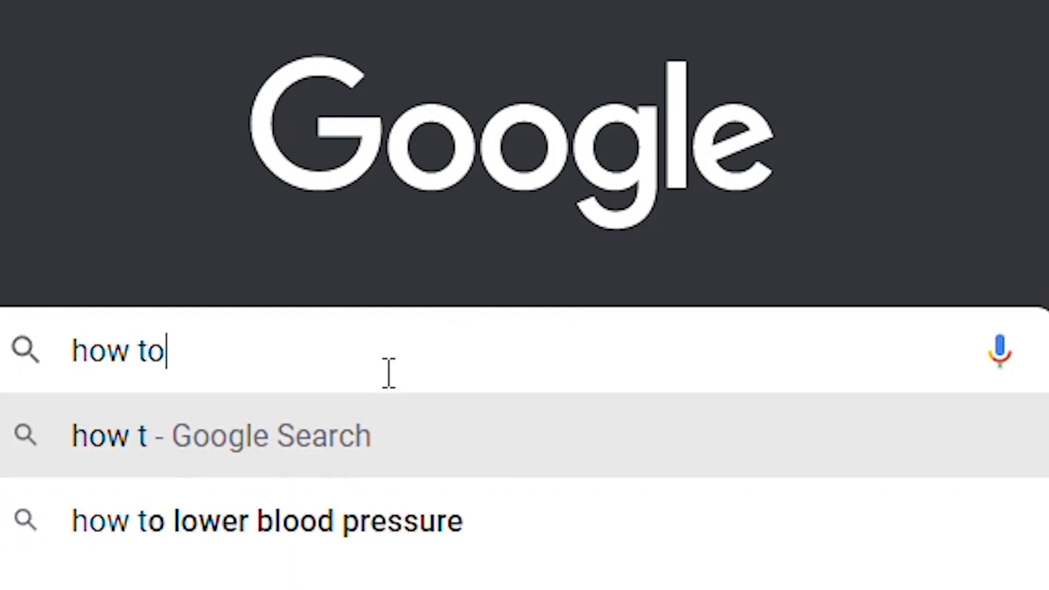
{"action": "type", "text": "shoot using raycasts in un"}
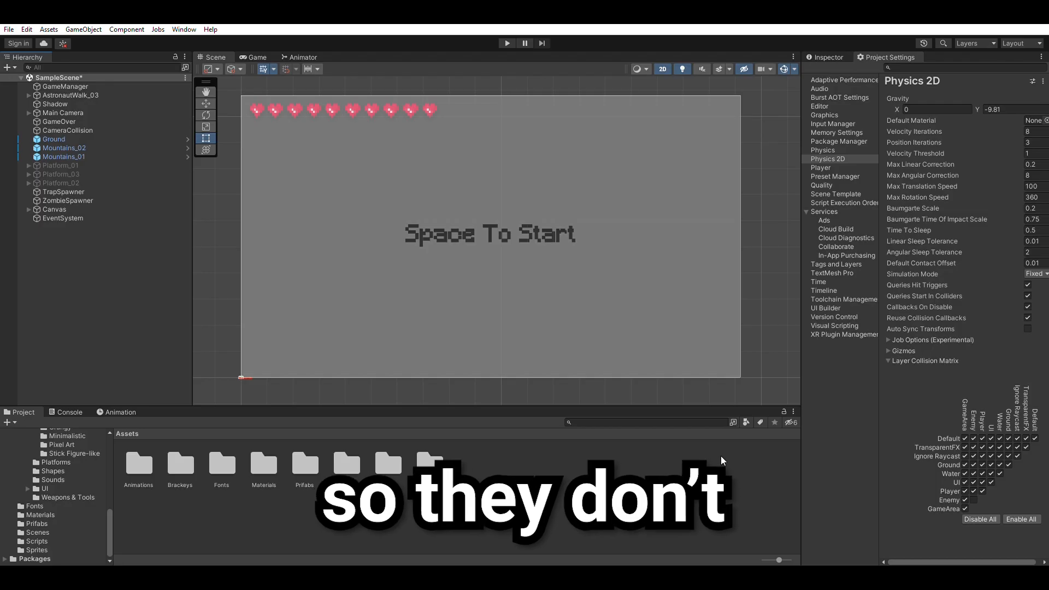
Run the game to test the new layer collision settings
{"action": "left_click", "coordinate": [506, 42]}
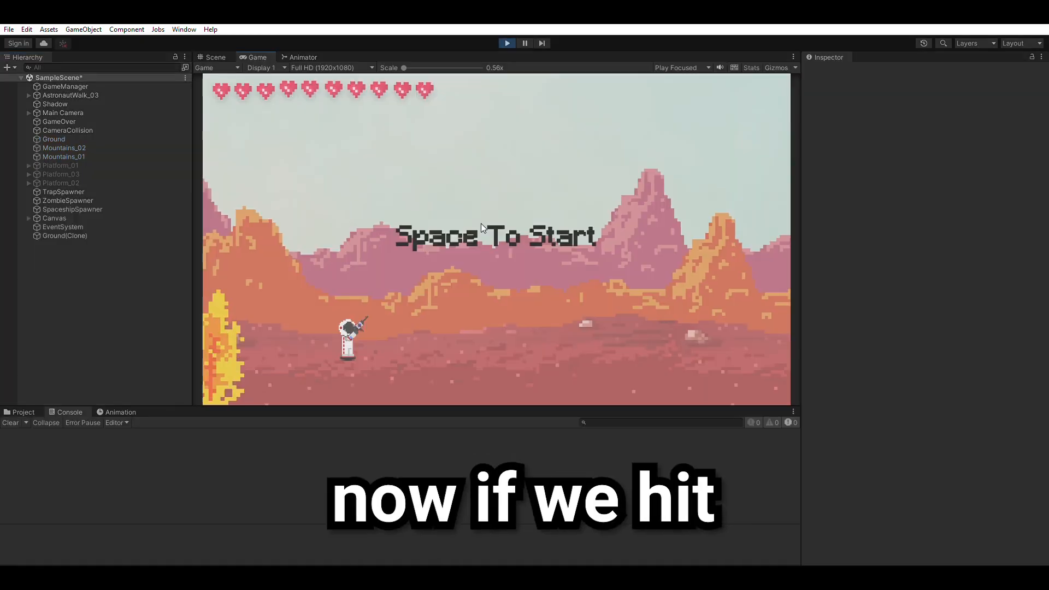